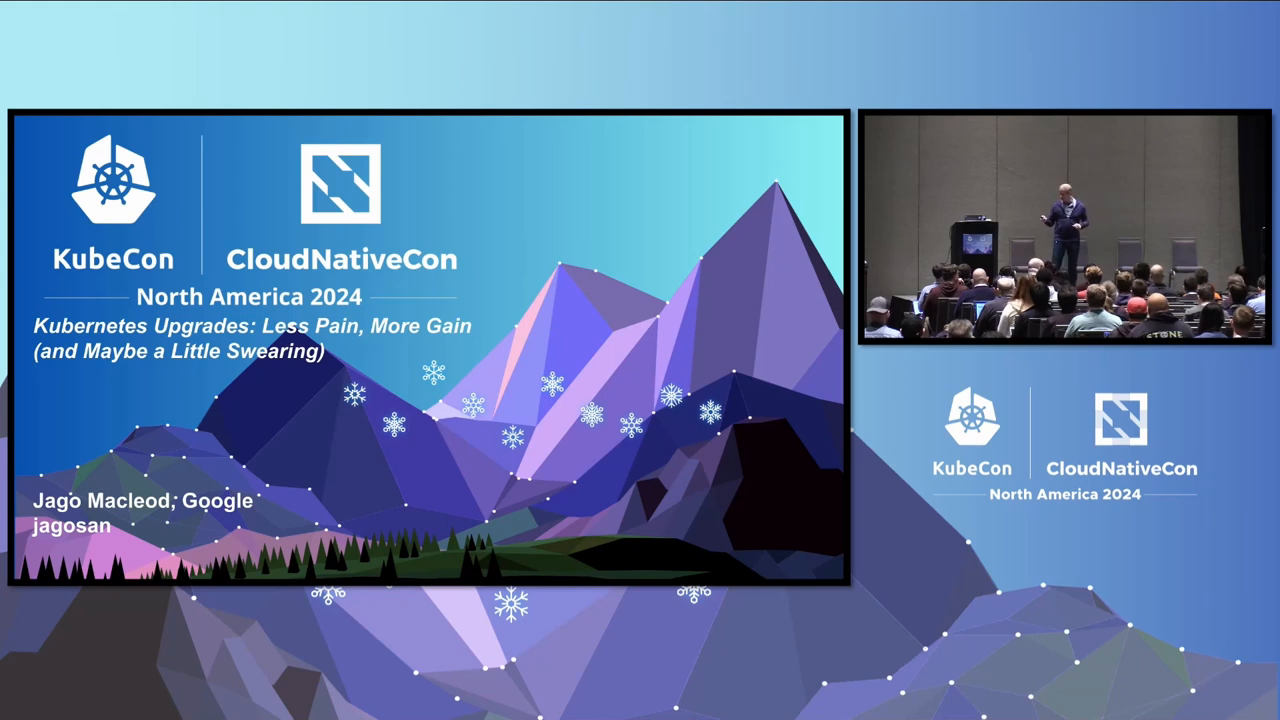
{"action": "key", "text": "Right"}
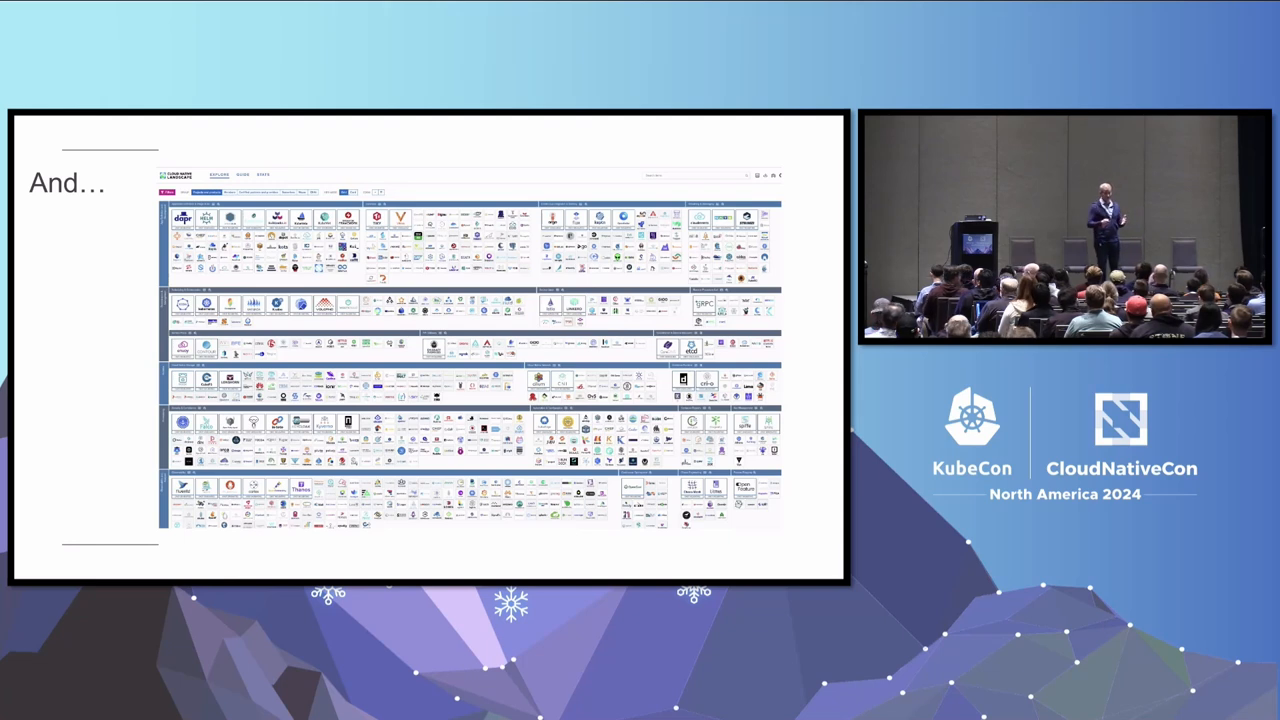
{"action": "key", "text": "Right"}
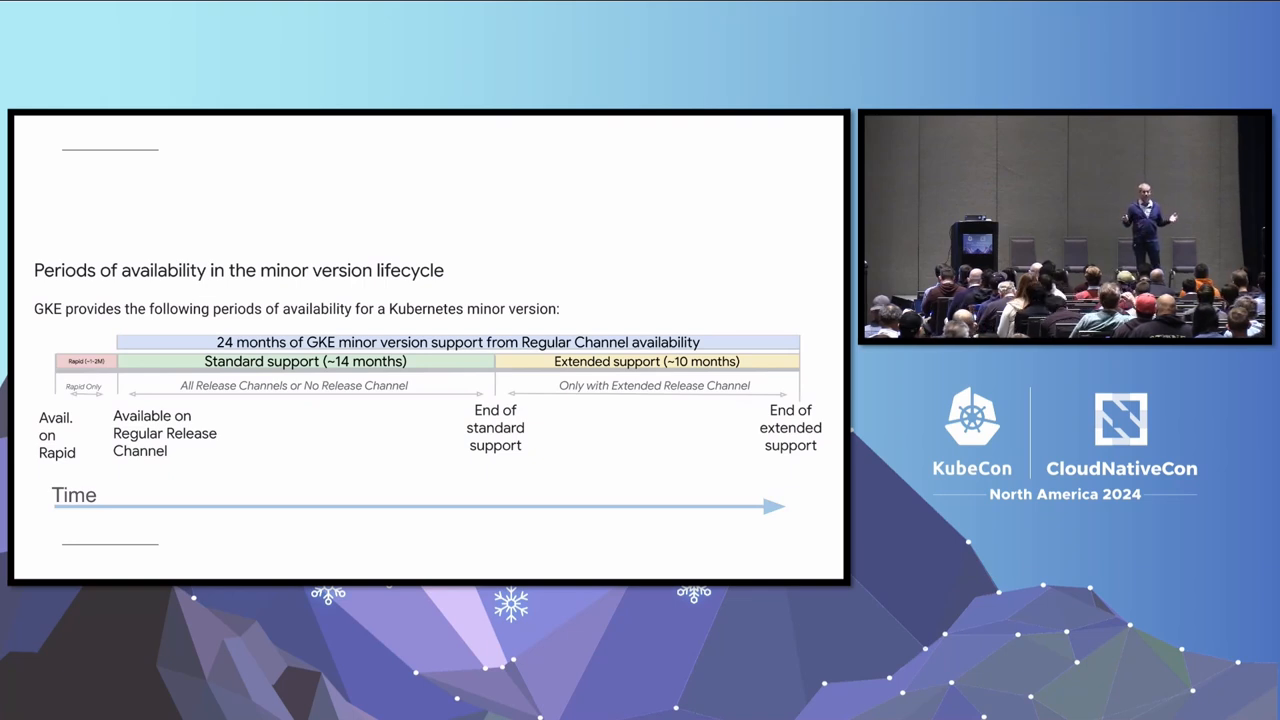
{"action": "key", "text": "Right"}
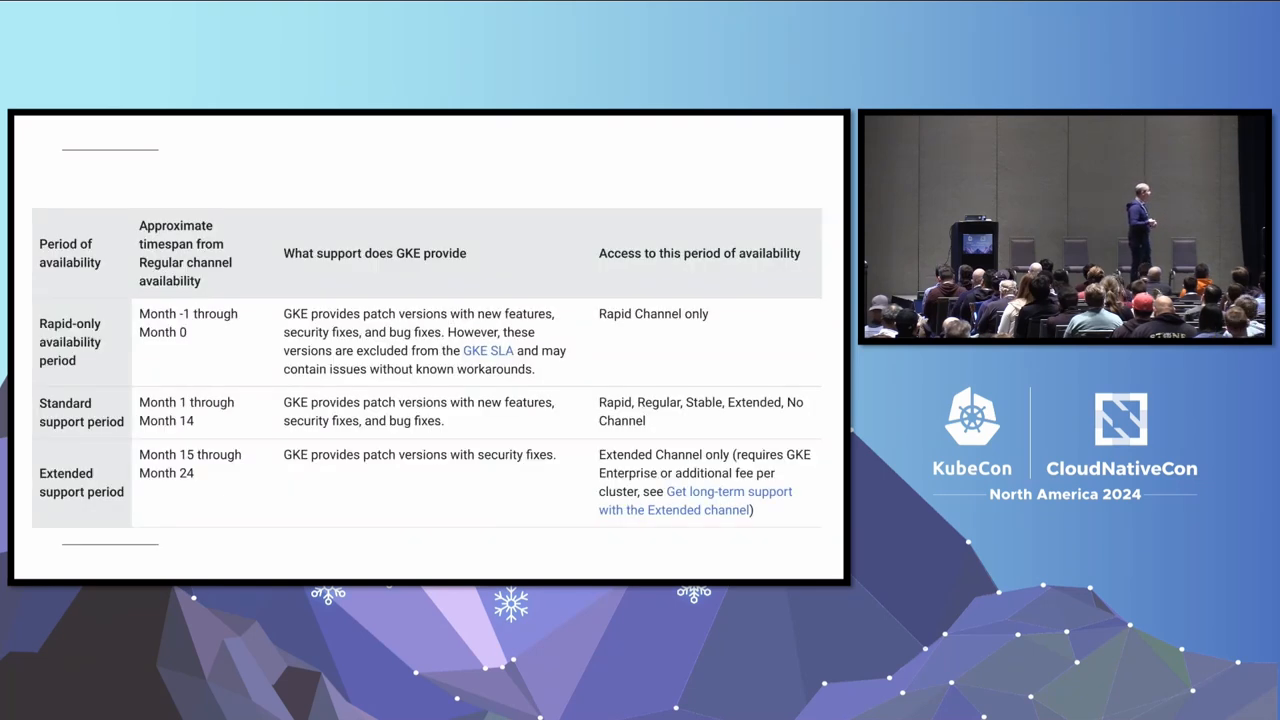